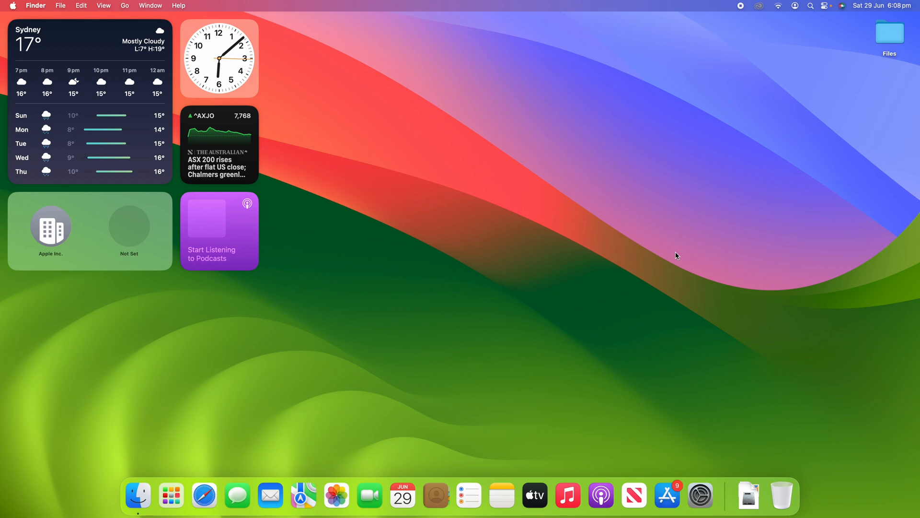
mouse_move(675, 251)
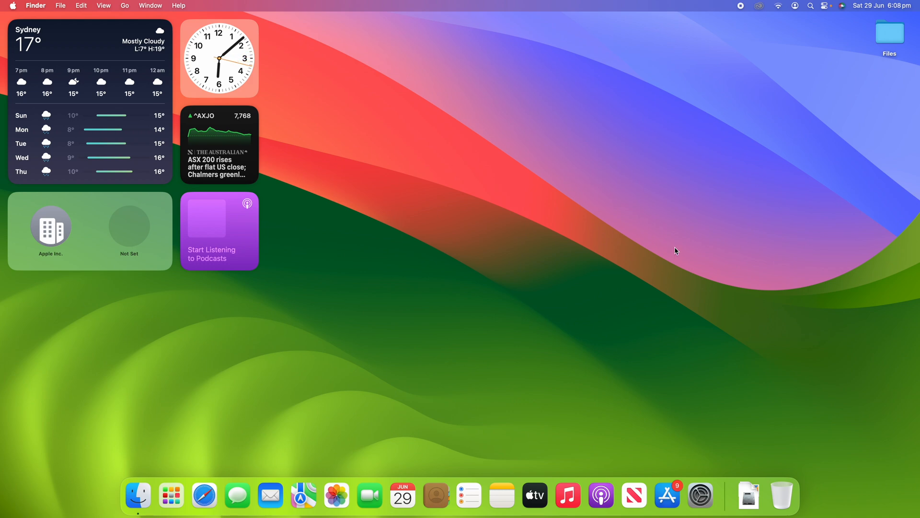
mouse_move(705, 228)
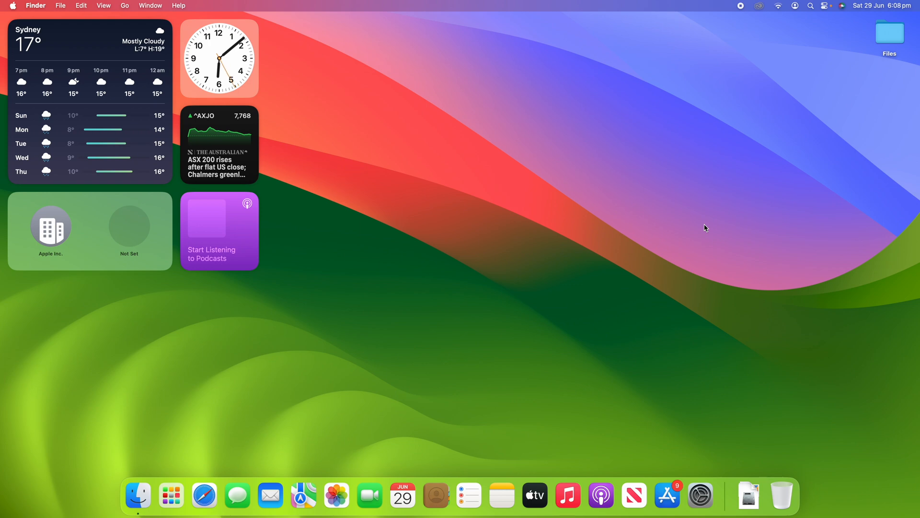
mouse_move(700, 496)
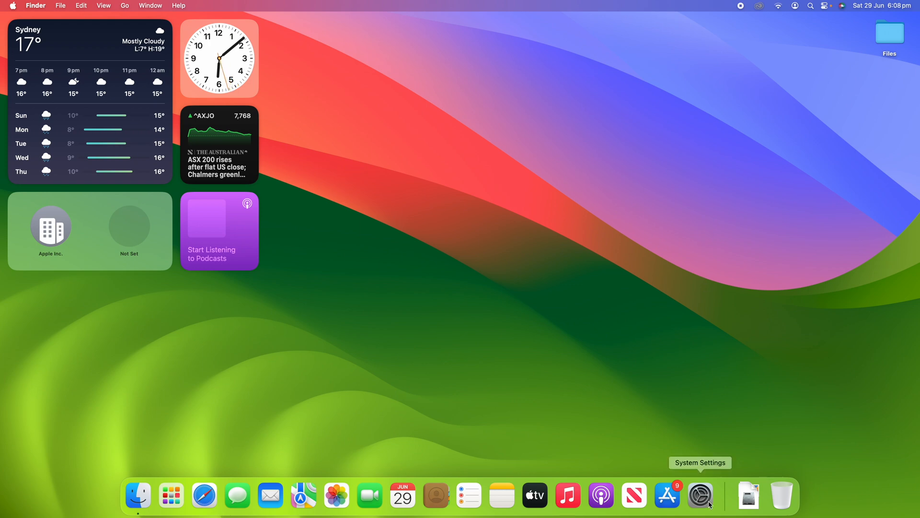
Step: Launch System Settings and go to the Mouse page in the sidebar
left_click(699, 495)
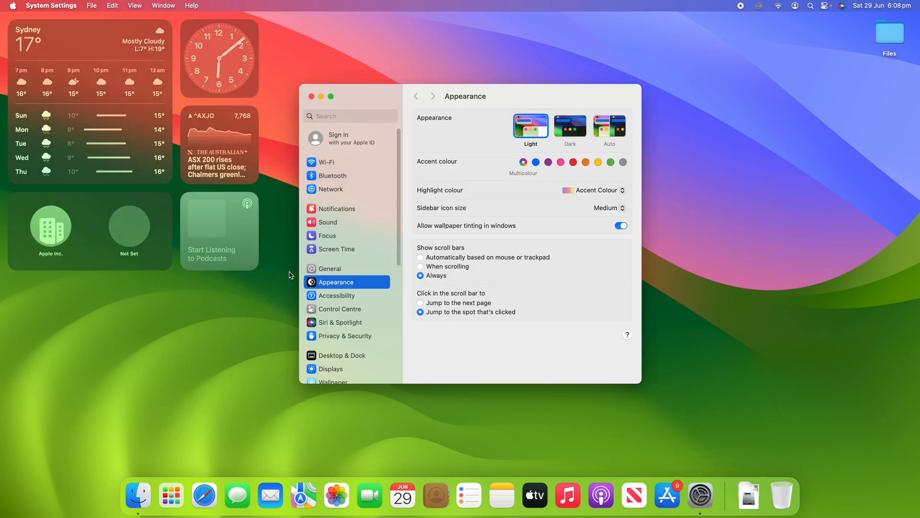
scroll("down", 3)
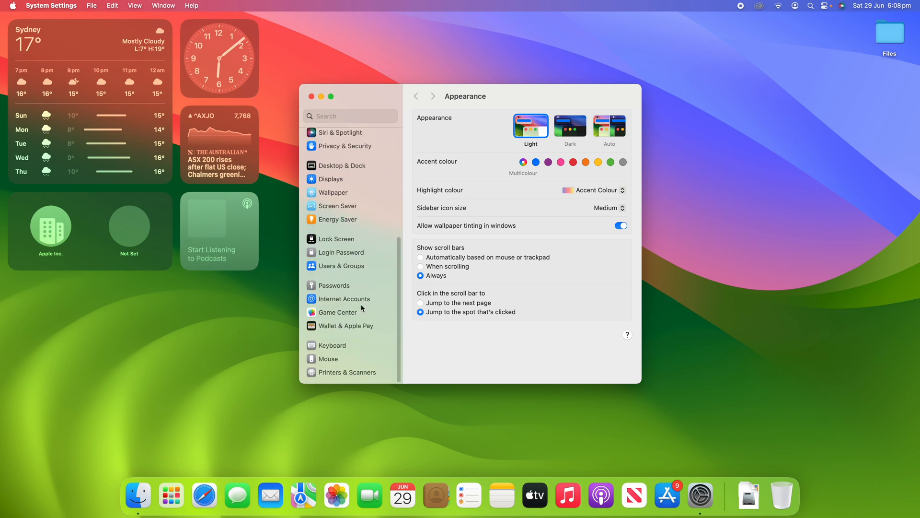
left_click(335, 359)
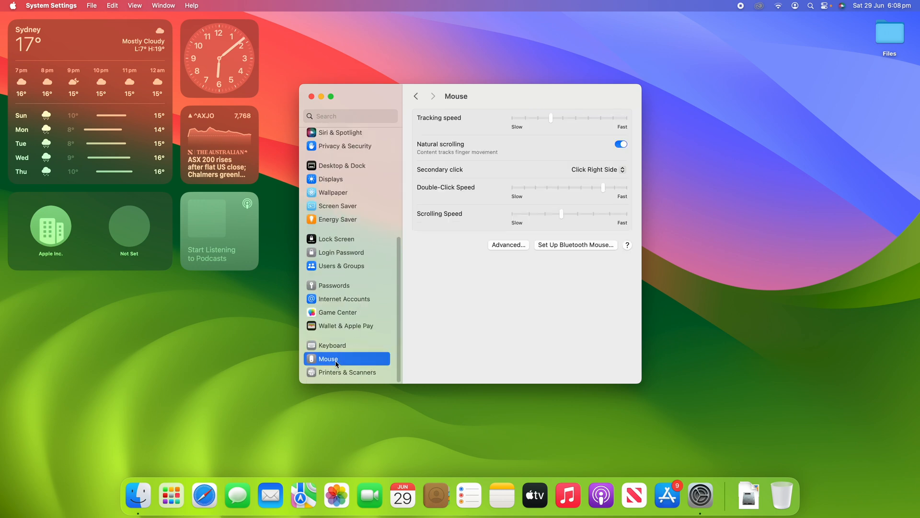
mouse_move(497, 241)
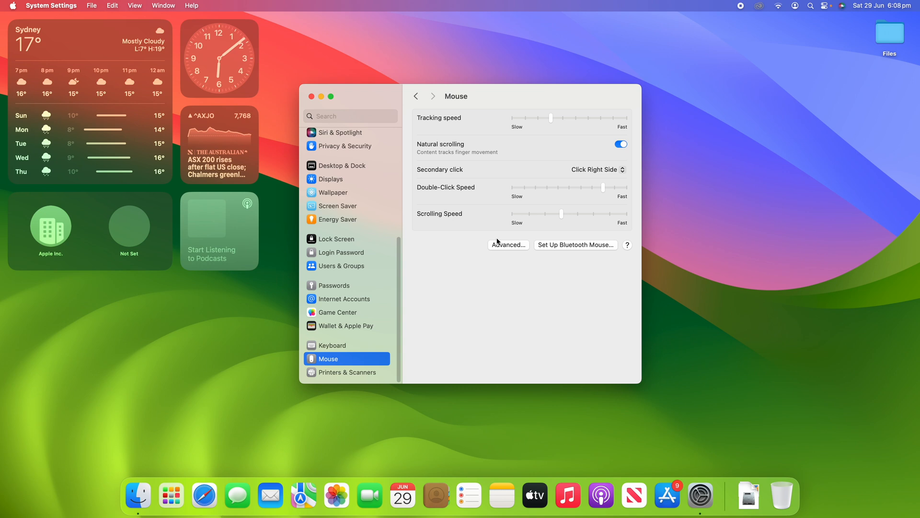
Step: Open the Mouse Advanced options and switch Pointer acceleration off
left_click(508, 245)
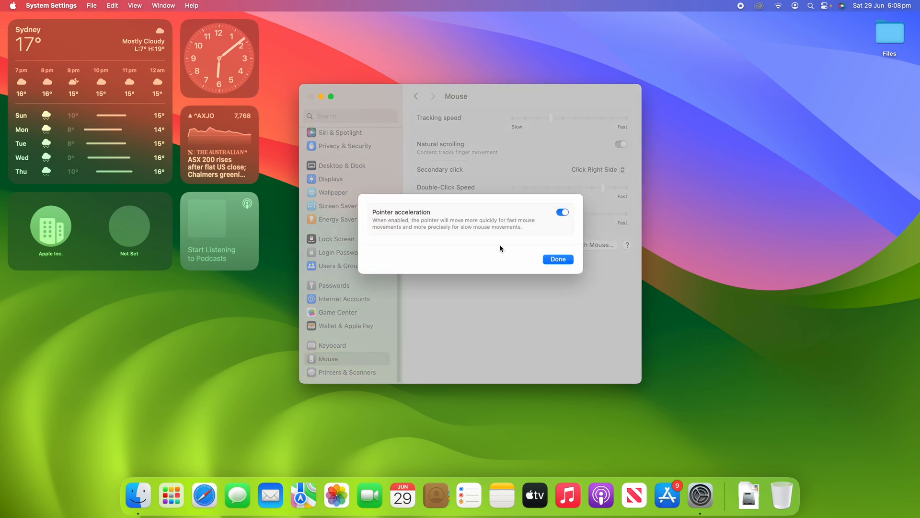
mouse_move(412, 217)
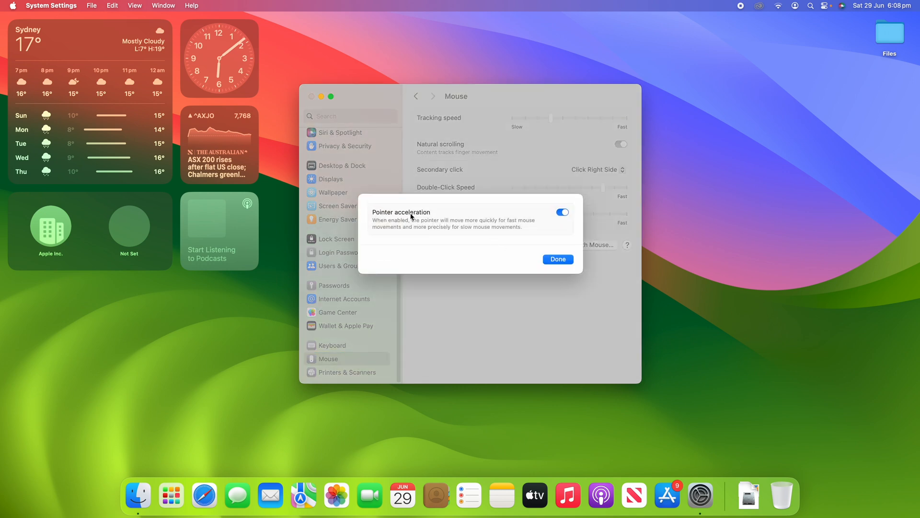
mouse_move(421, 224)
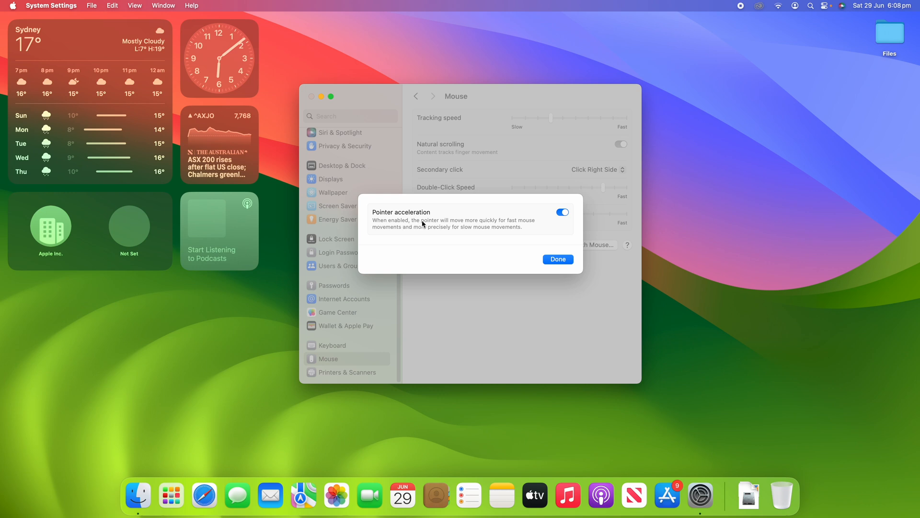
mouse_move(426, 231)
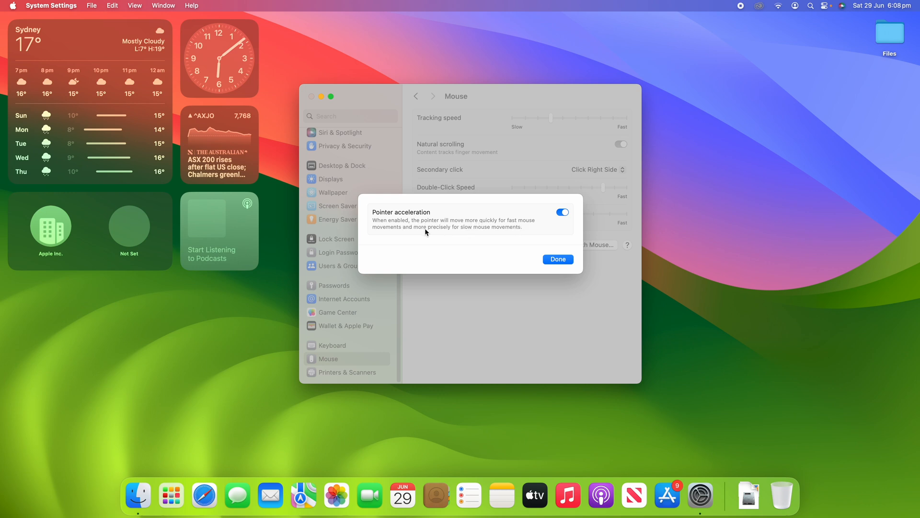
mouse_move(436, 233)
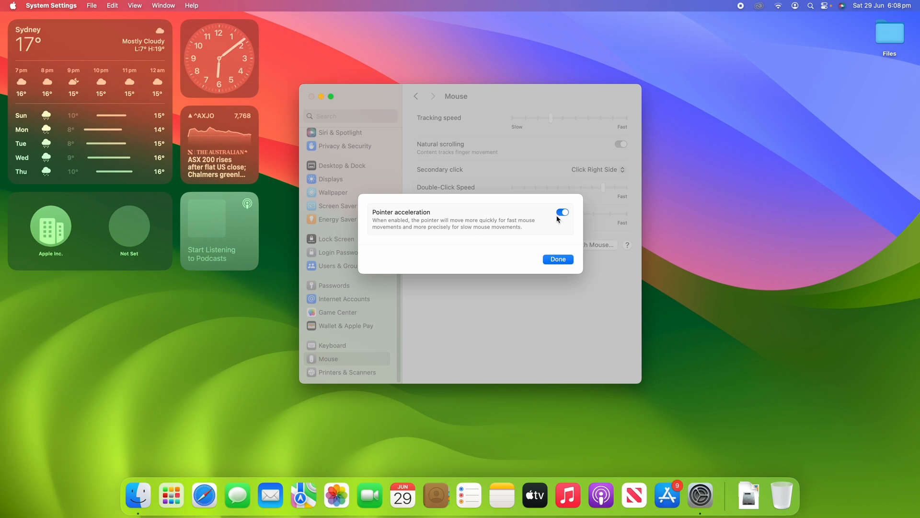
left_click(561, 212)
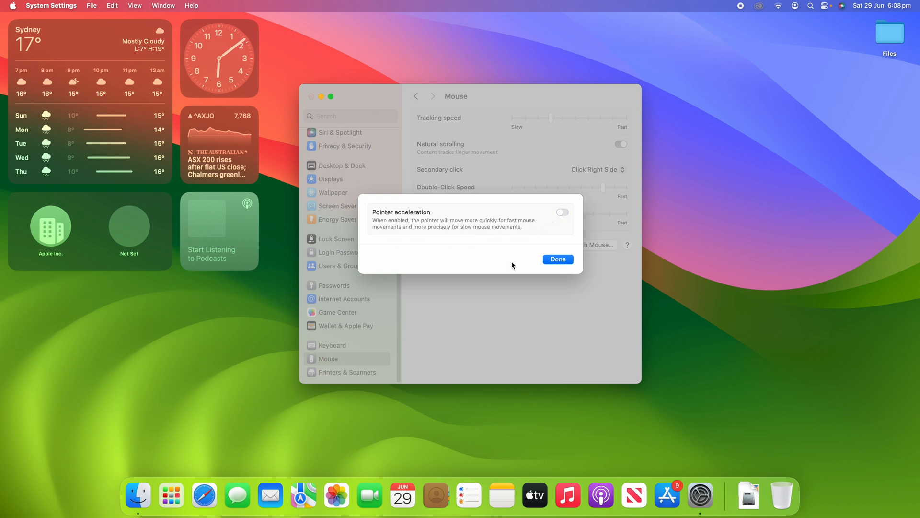
mouse_move(384, 129)
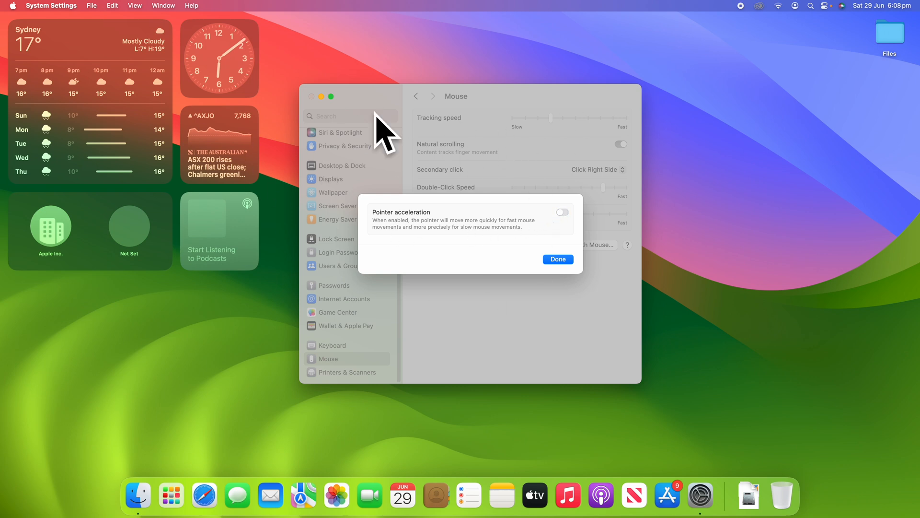
mouse_move(426, 162)
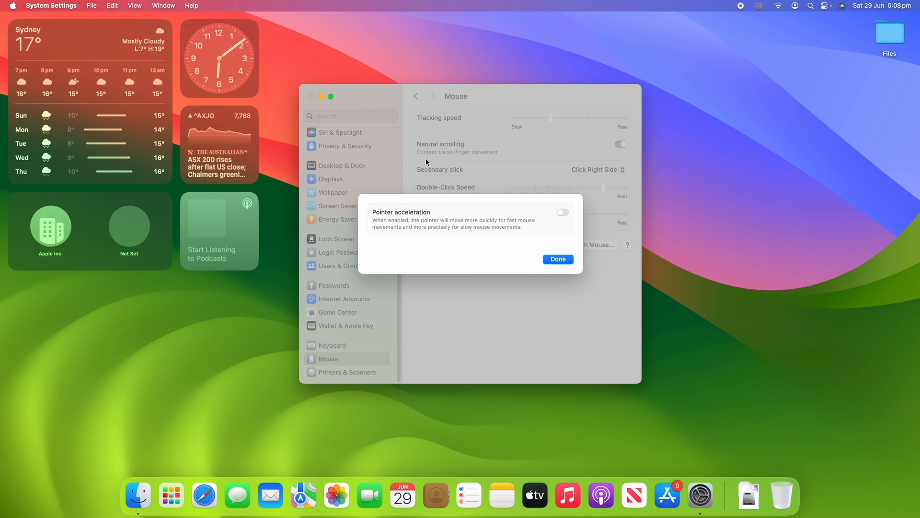
mouse_move(524, 146)
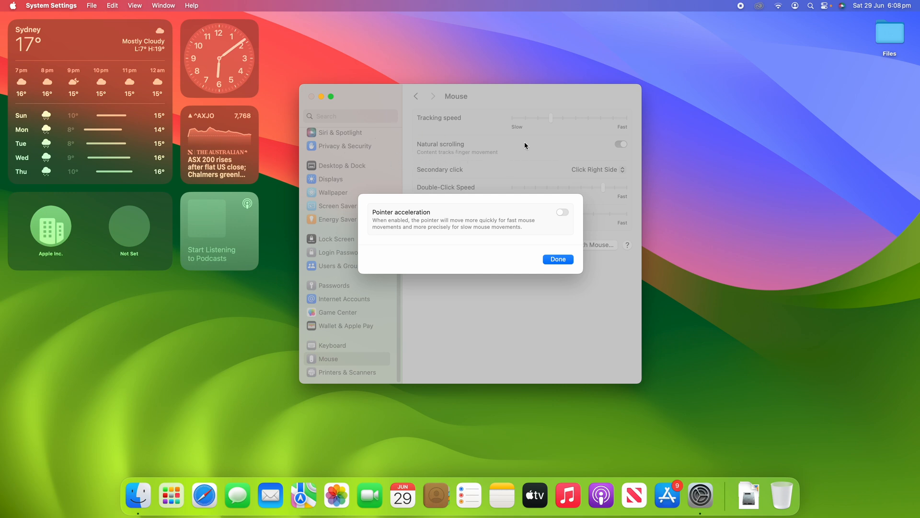
mouse_move(533, 194)
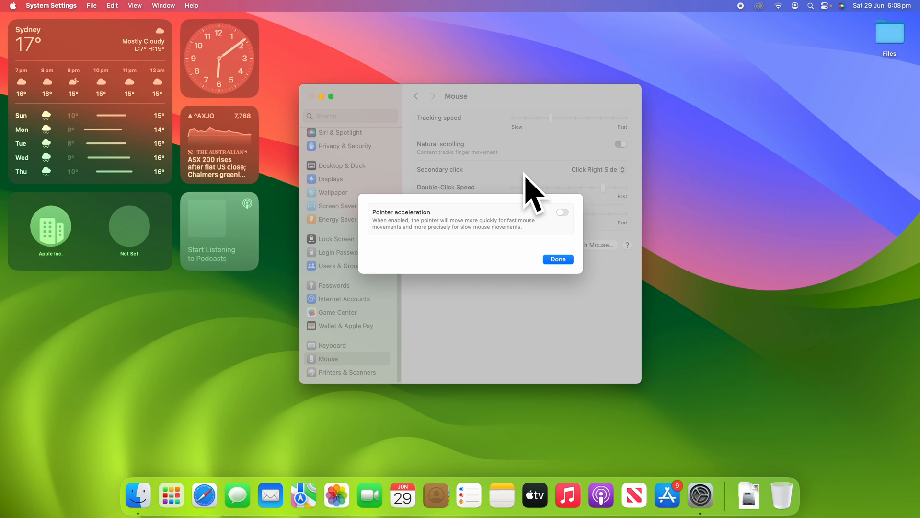
left_click(561, 212)
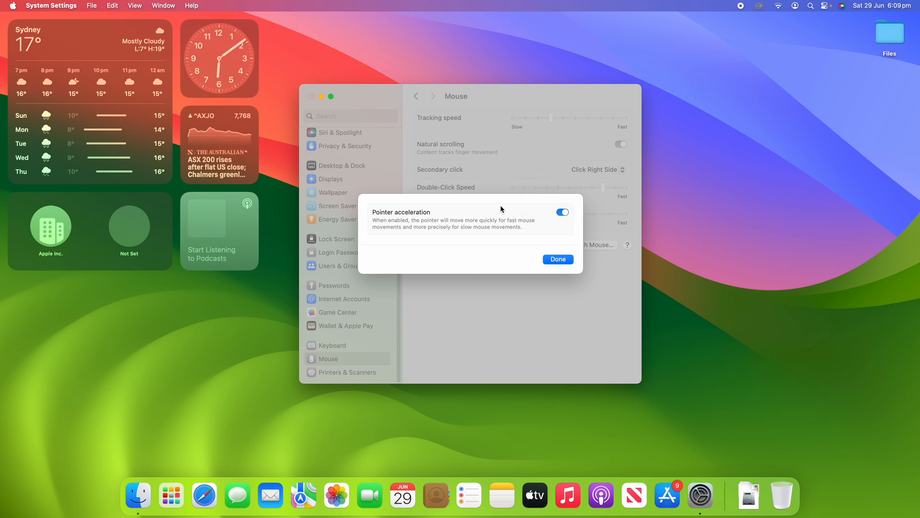
mouse_move(674, 108)
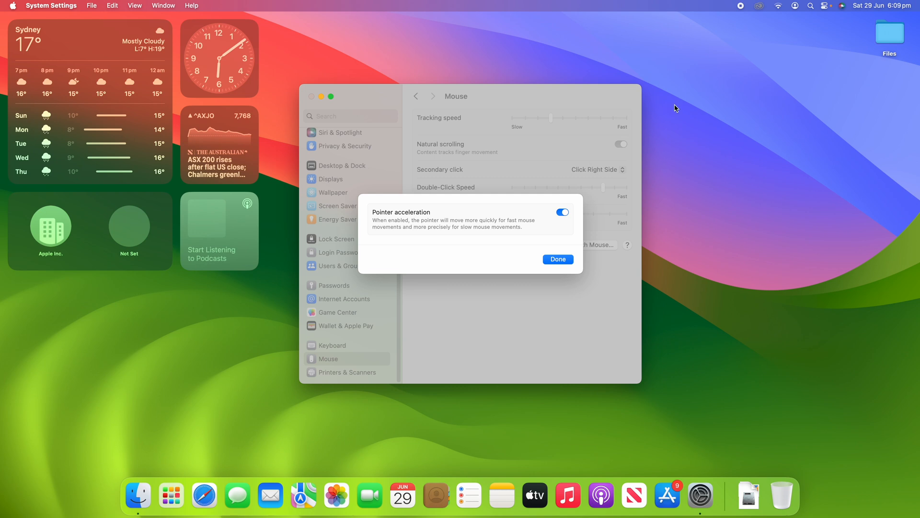
mouse_move(573, 220)
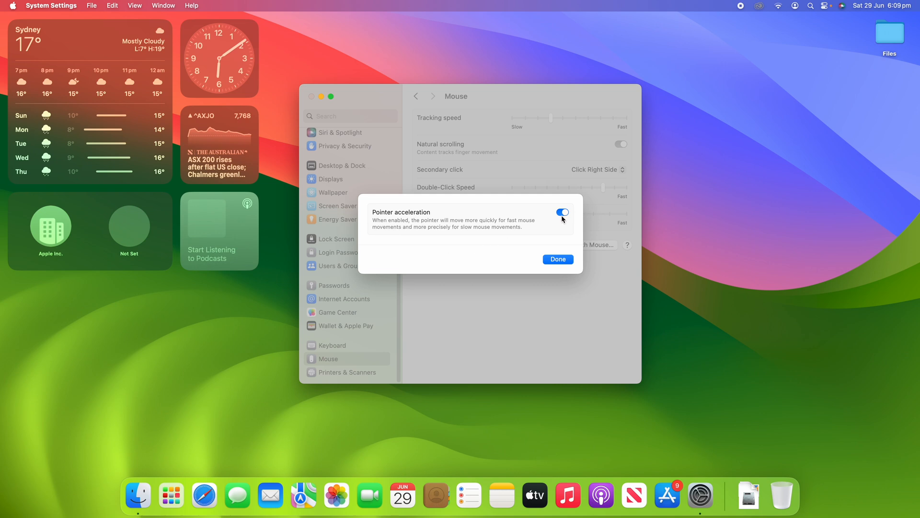
left_click(561, 212)
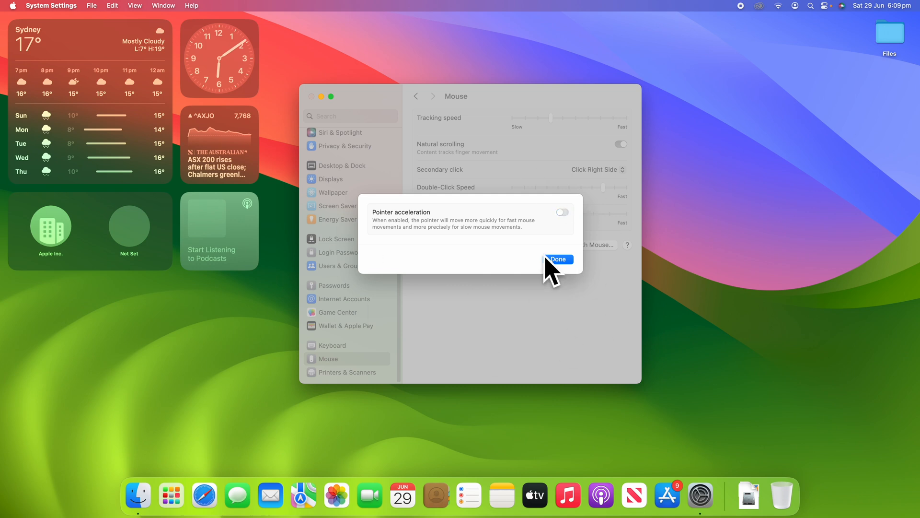
mouse_move(480, 258)
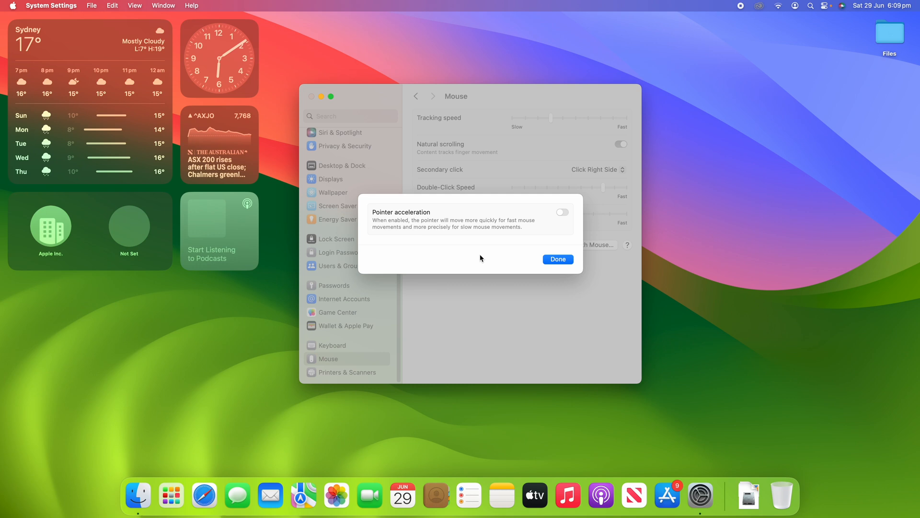
mouse_move(493, 247)
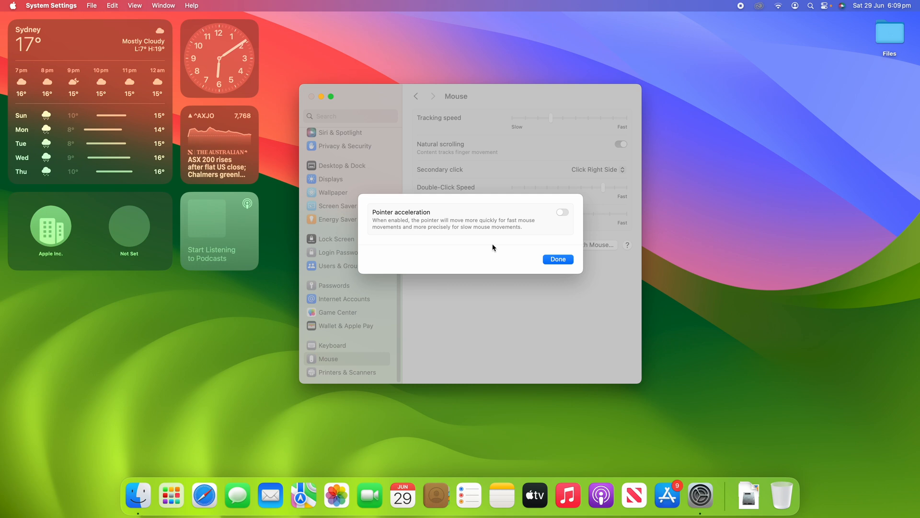
mouse_move(481, 216)
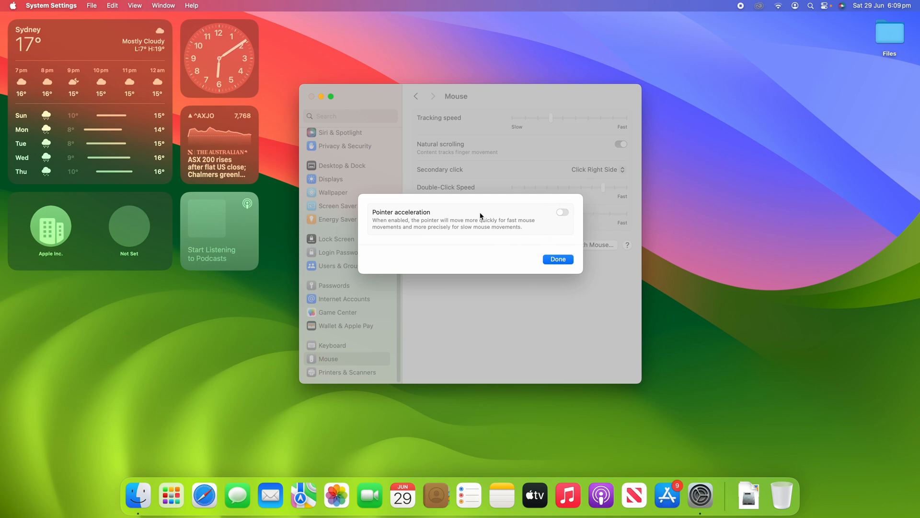
mouse_move(567, 217)
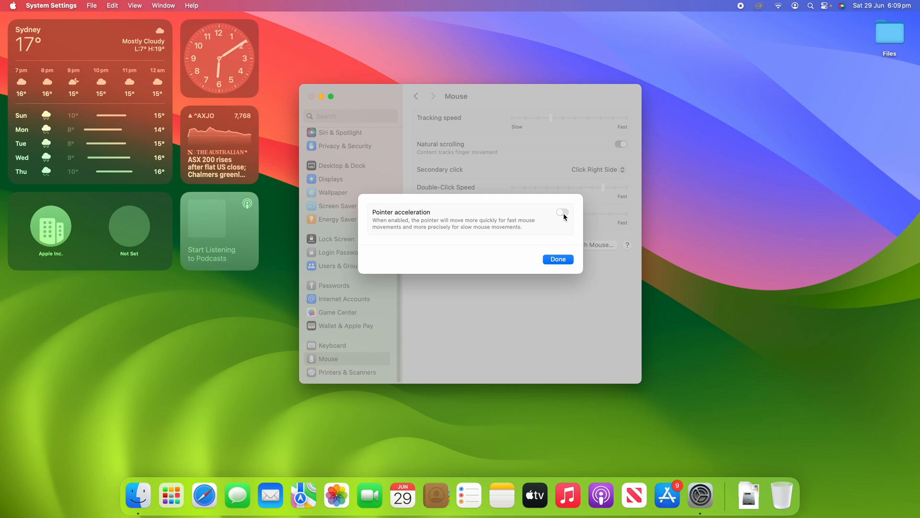
Step: Switch the Pointer acceleration toggle back on in the Advanced sheet
left_click(561, 212)
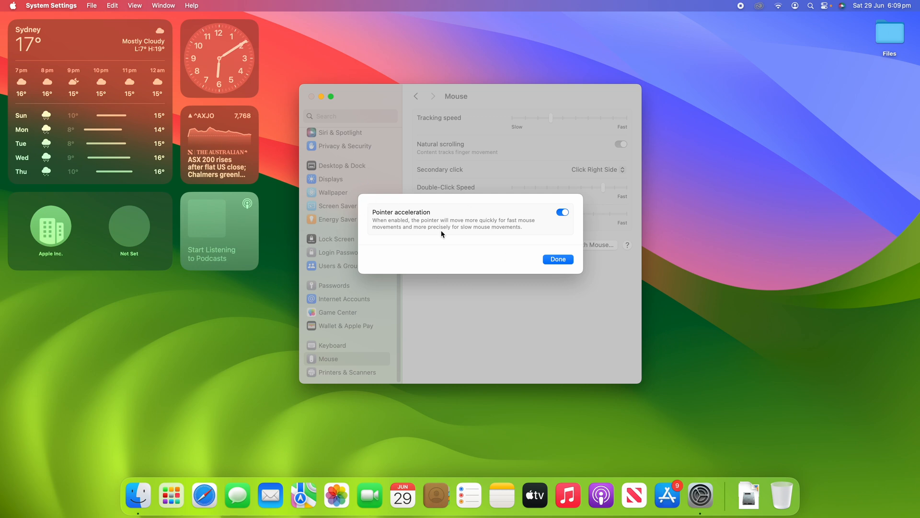
mouse_move(464, 256)
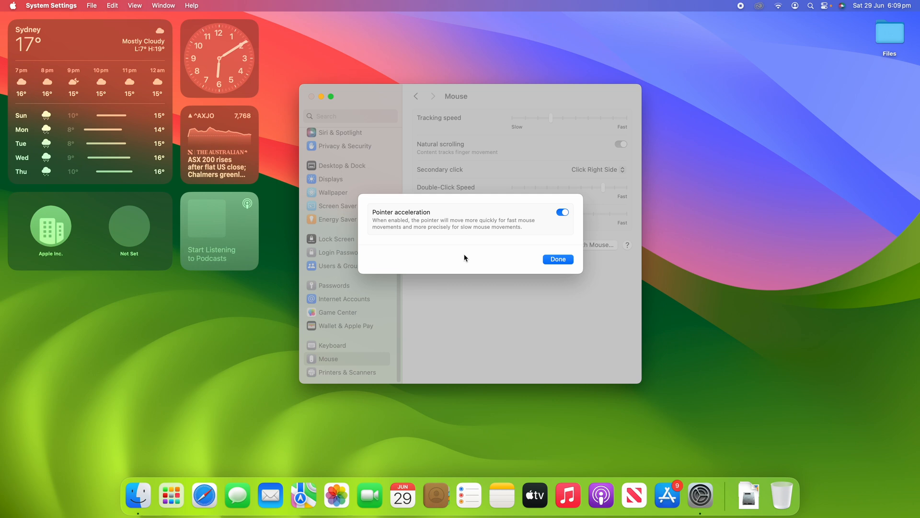
mouse_move(462, 305)
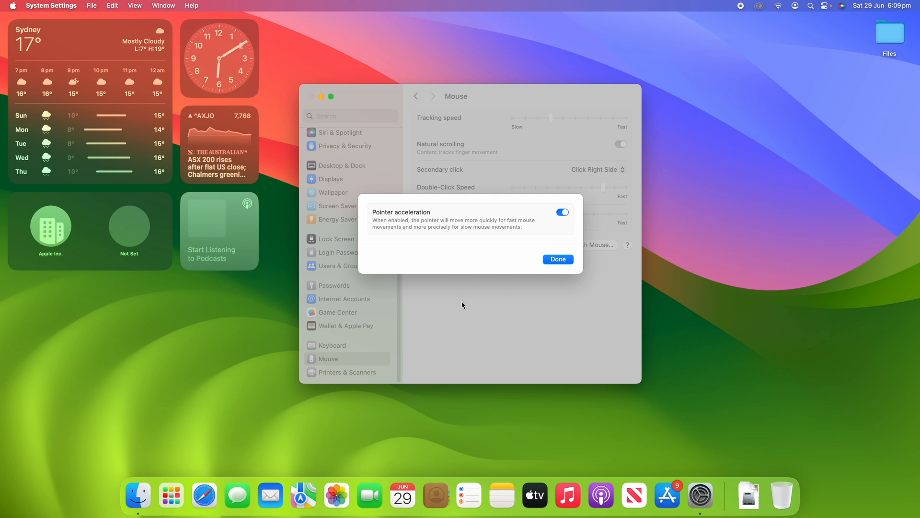
mouse_move(608, 301)
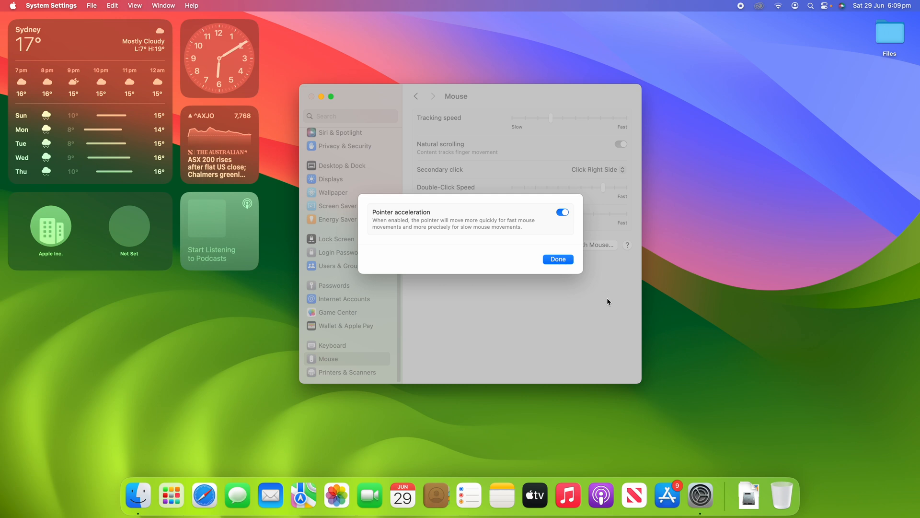
Step: Dismiss the Advanced sheet with Done, leaving Pointer acceleration on
left_click(557, 259)
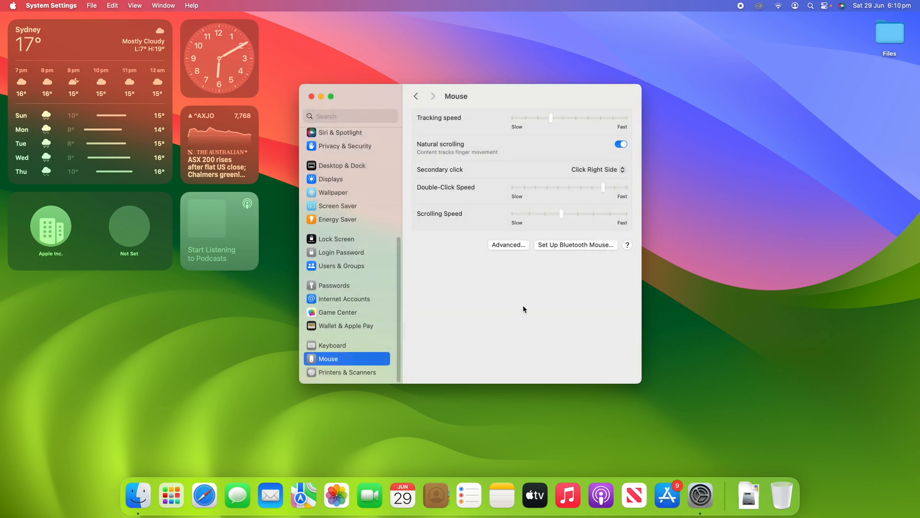
mouse_move(525, 286)
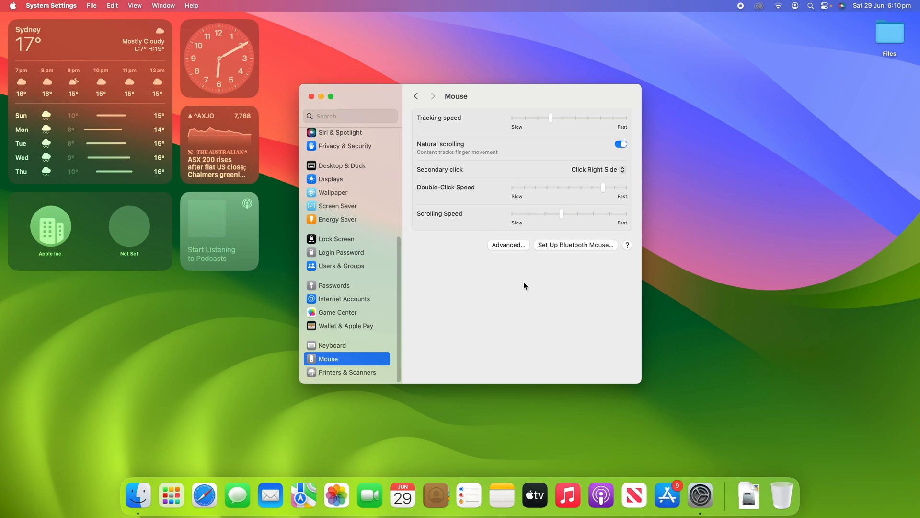
mouse_move(488, 266)
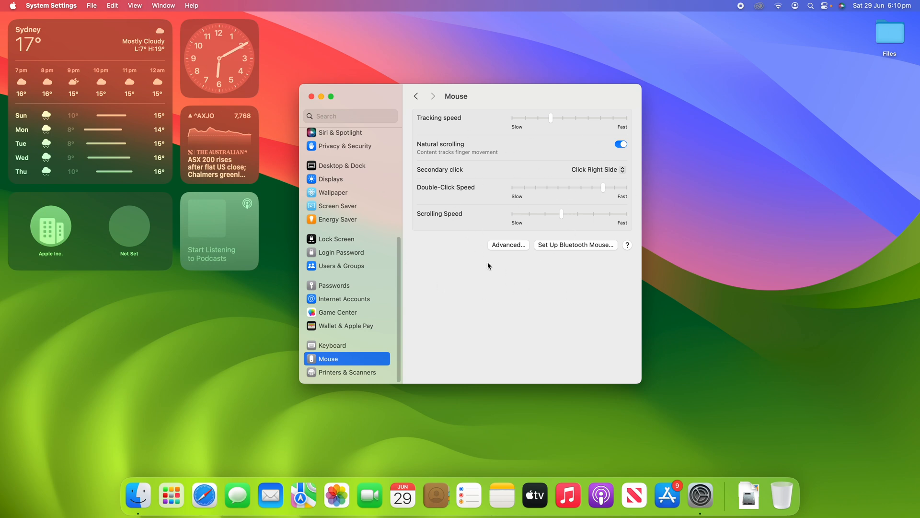